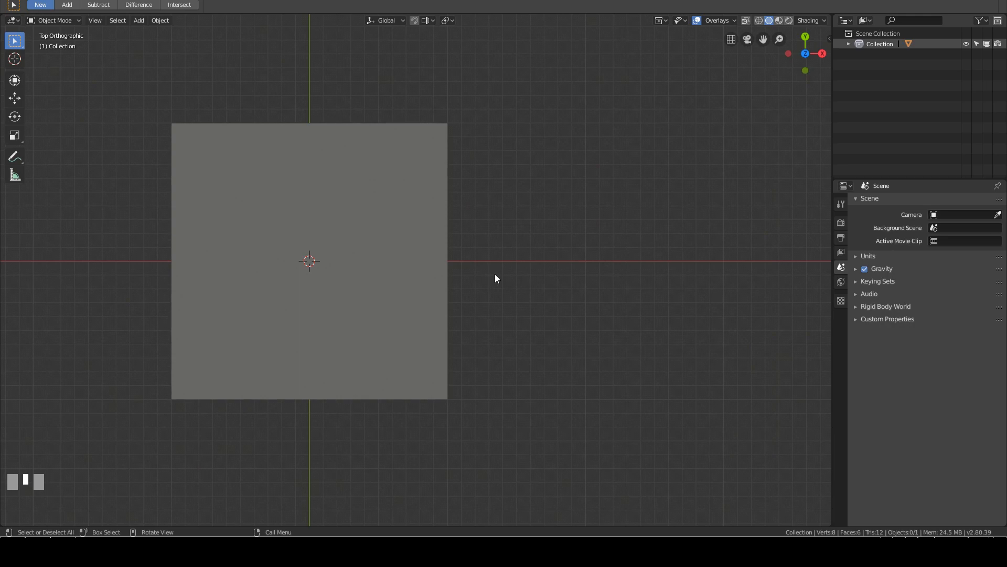
pyautogui.moveTo(503, 280)
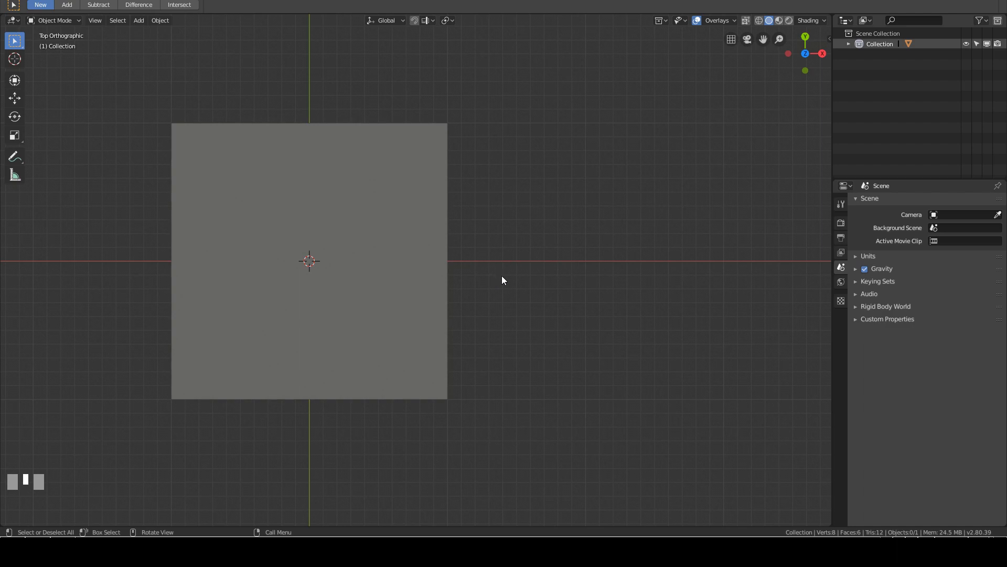
pyautogui.moveTo(499, 283)
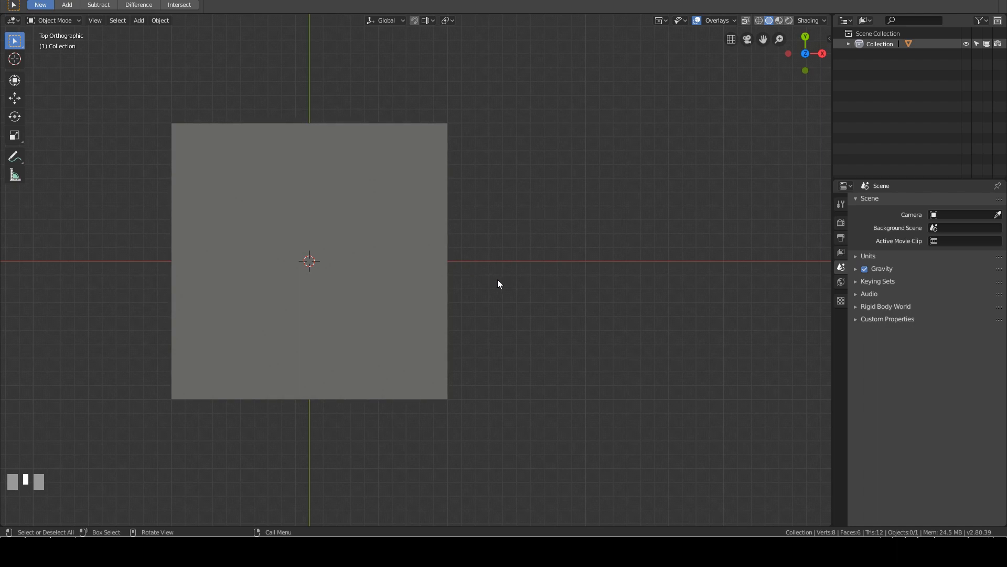
# - Delete the default cube and add a plane mesh in its place
pyautogui.click(429, 239)
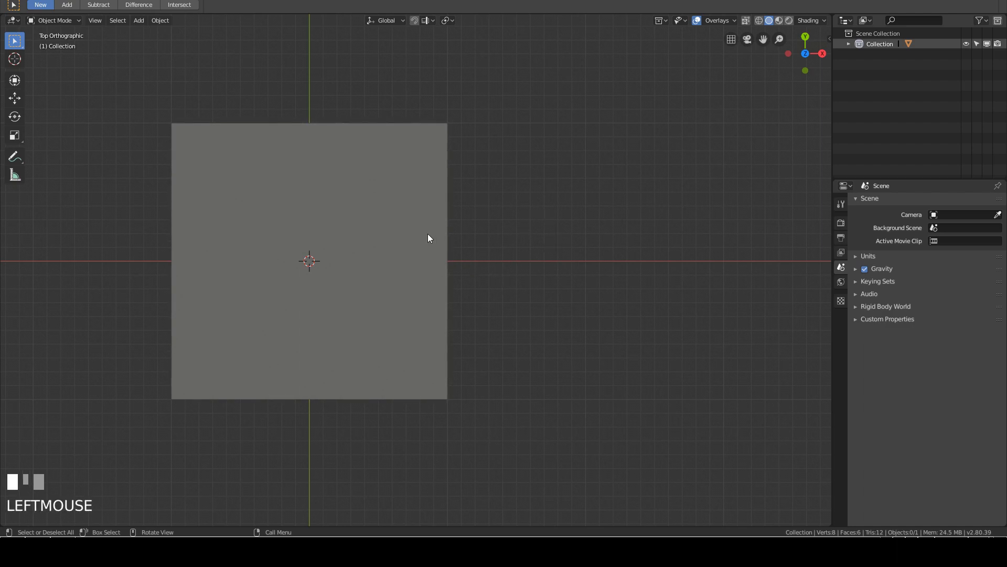
pyautogui.press('x')
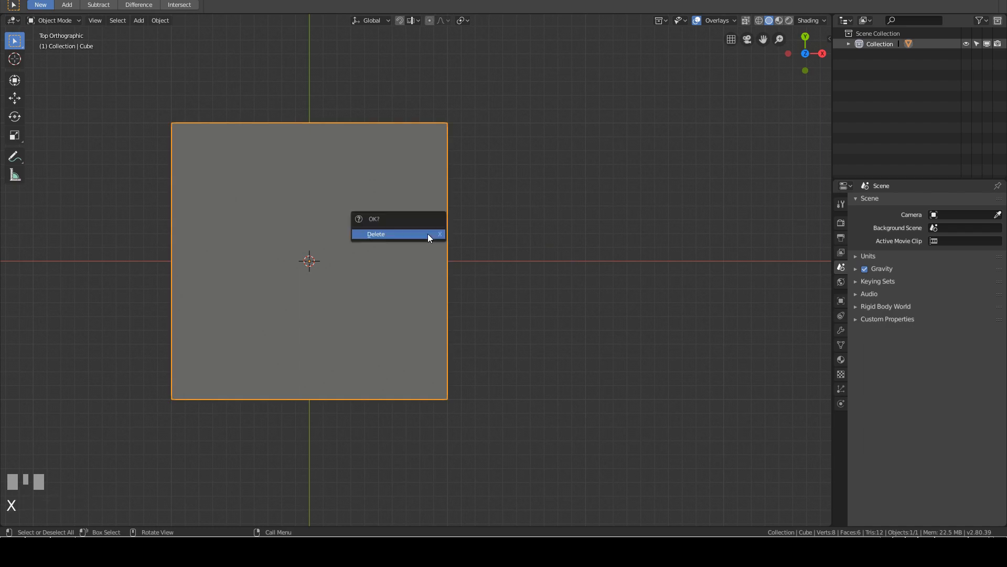
pyautogui.click(376, 233)
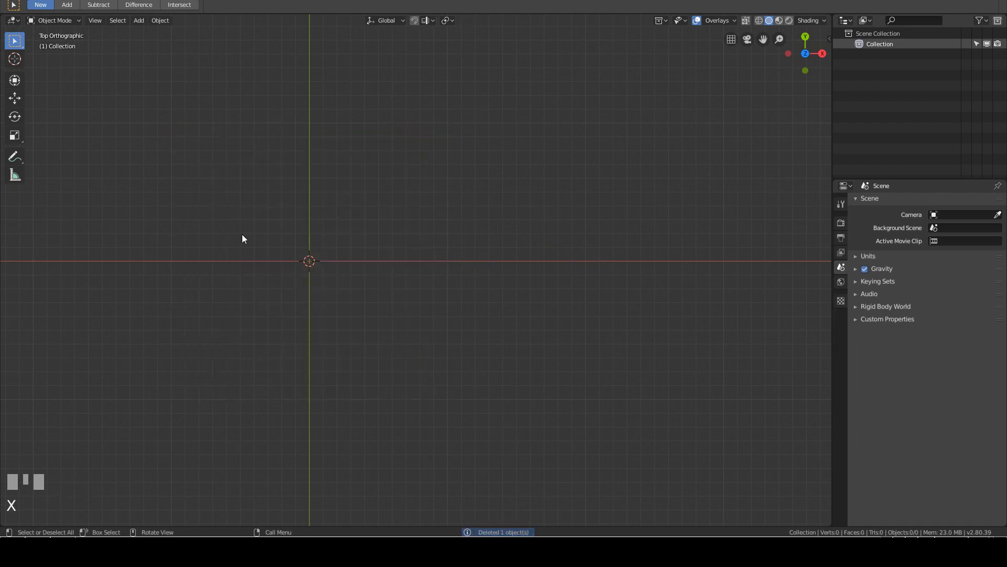
pyautogui.press('shift+a')
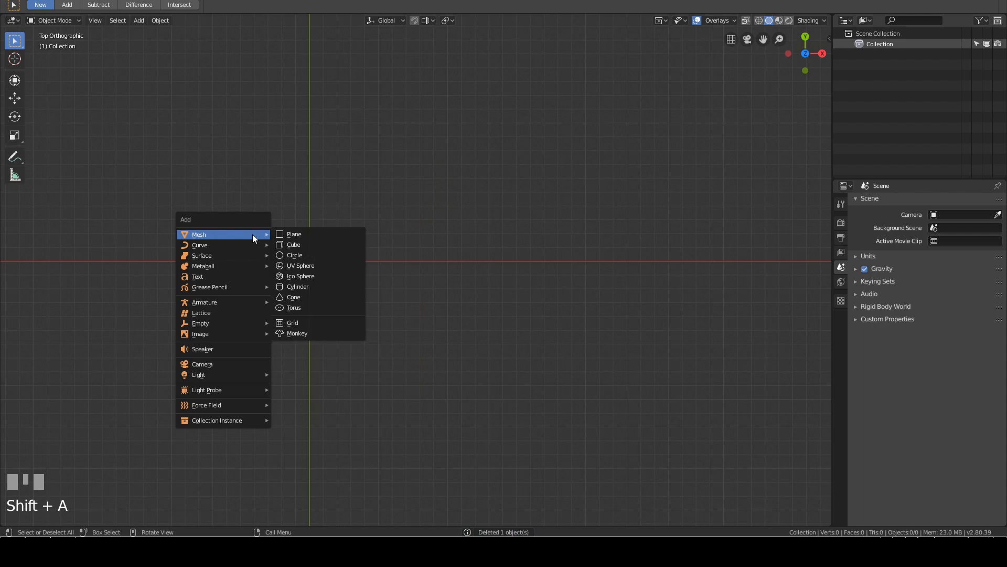
pyautogui.click(293, 233)
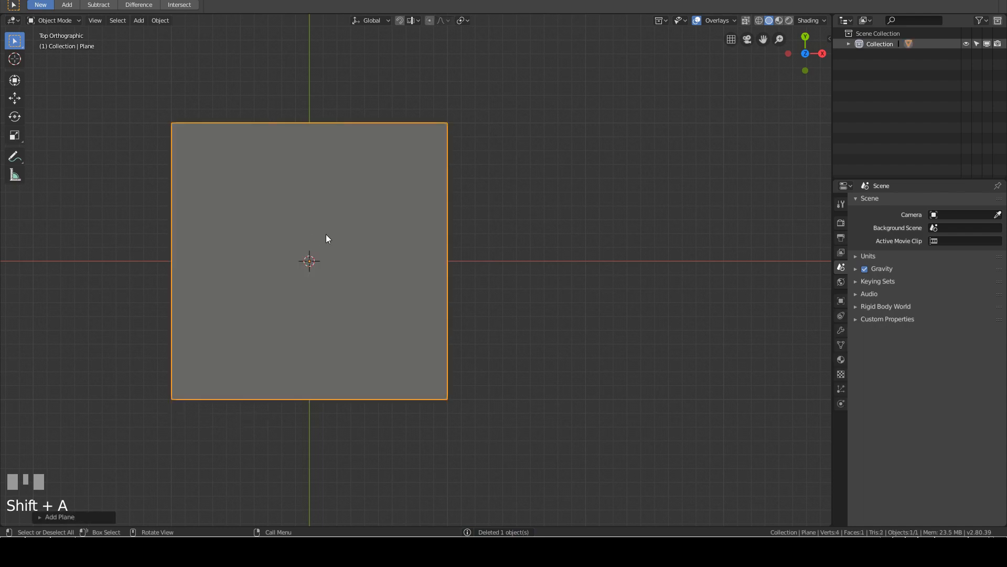
# - Subdivide the plane in Edit Mode with 7 cuts to form an 8×8 grid
pyautogui.press('Tab')
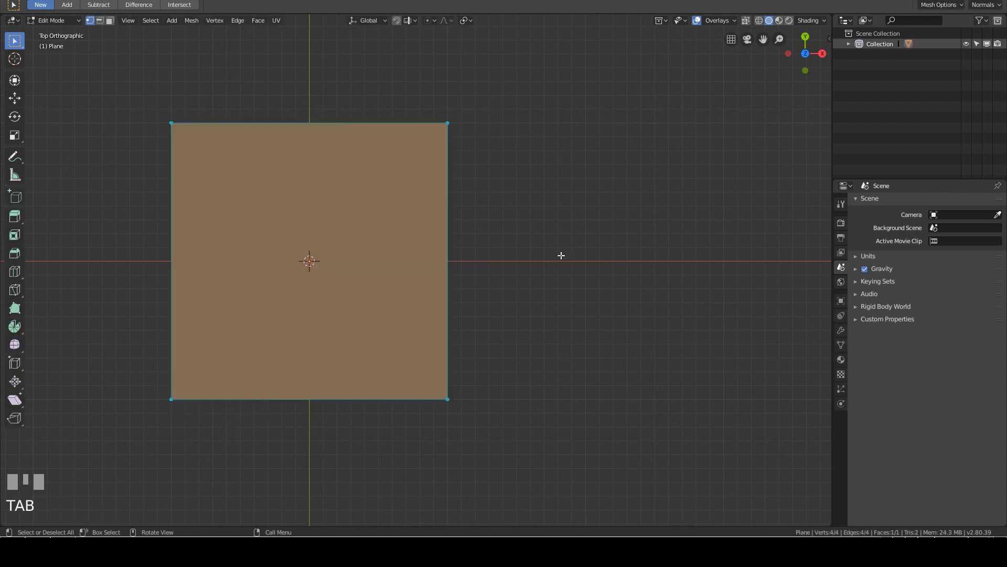
pyautogui.rightClick(561, 255)
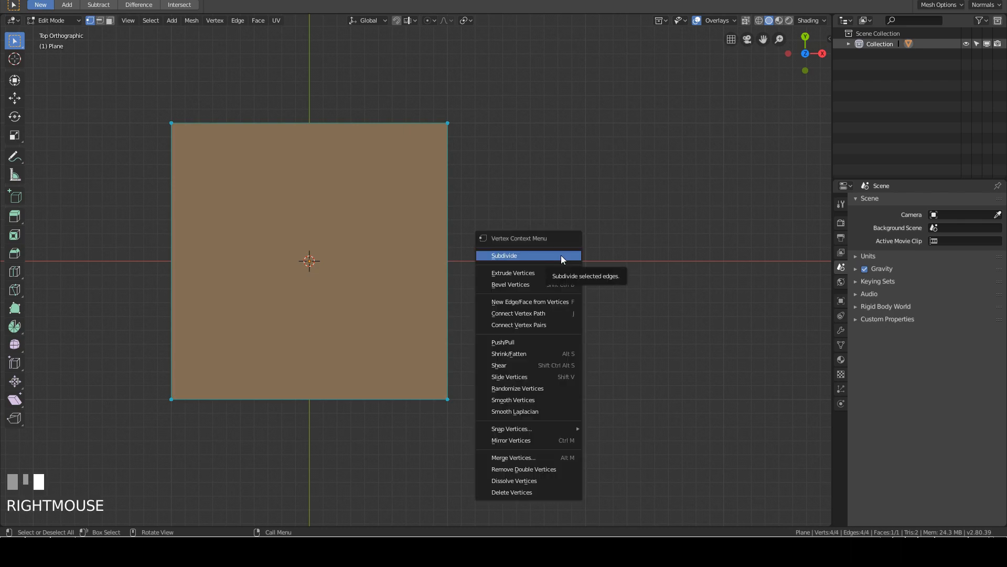
pyautogui.click(505, 255)
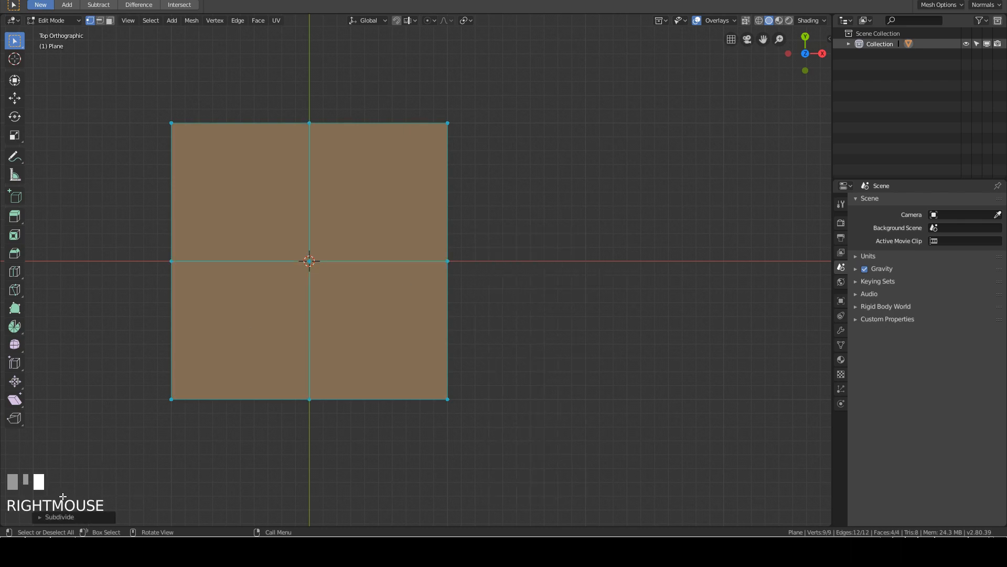
pyautogui.click(57, 516)
pyautogui.write('7')
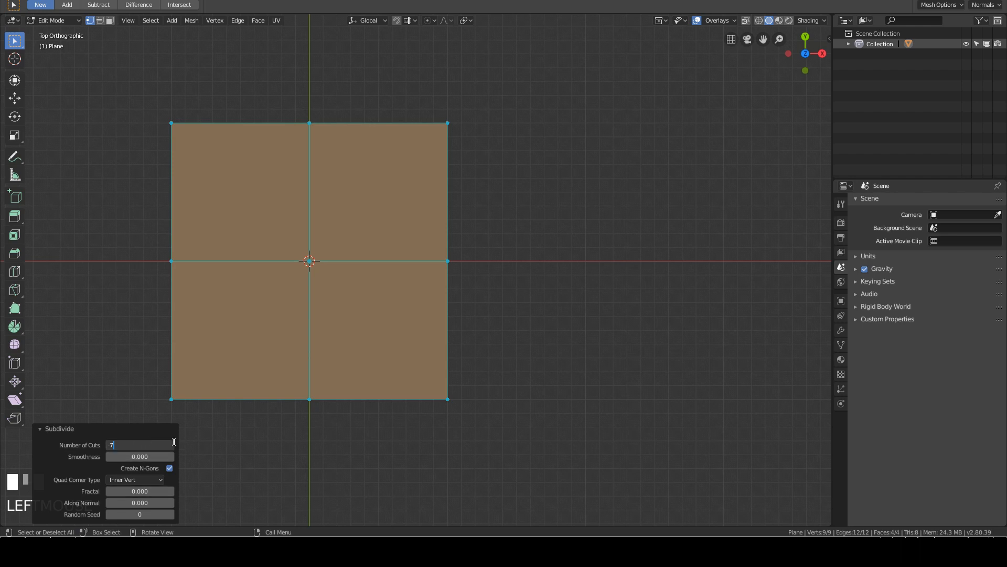
pyautogui.press('Return')
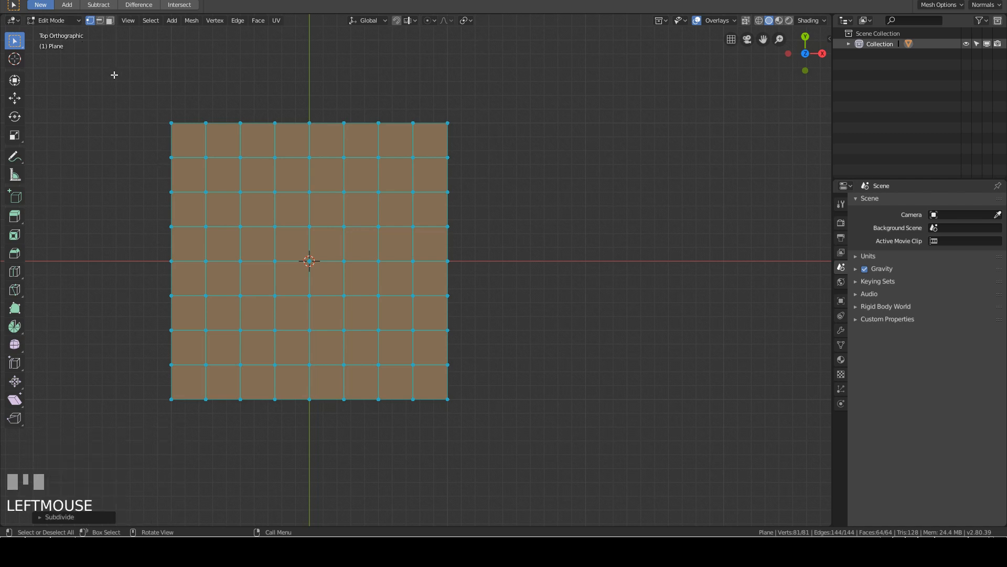
pyautogui.moveTo(104, 27)
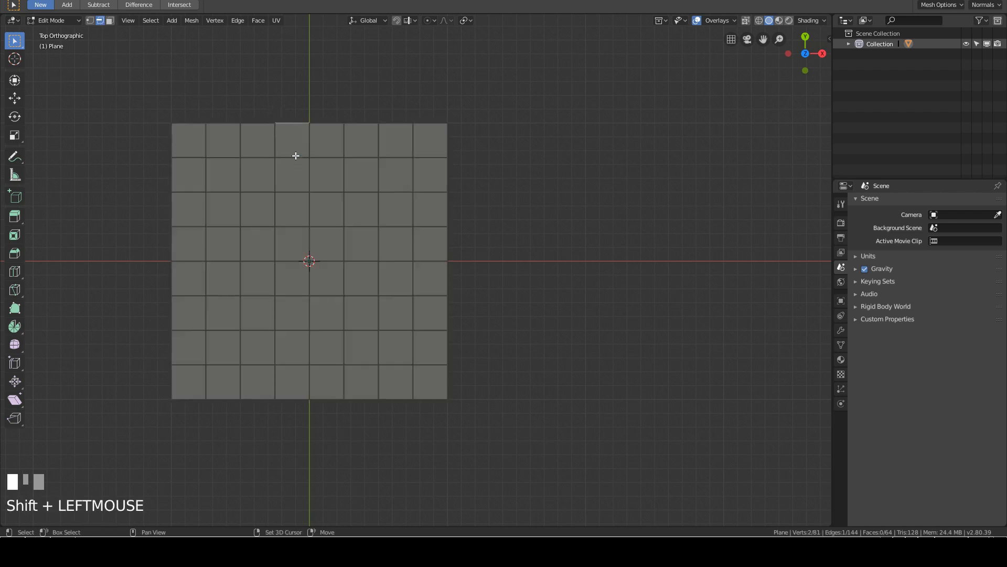
# - Select two upper-middle grid edges and edge-collapse them into a pointed shape
pyautogui.click(292, 157)
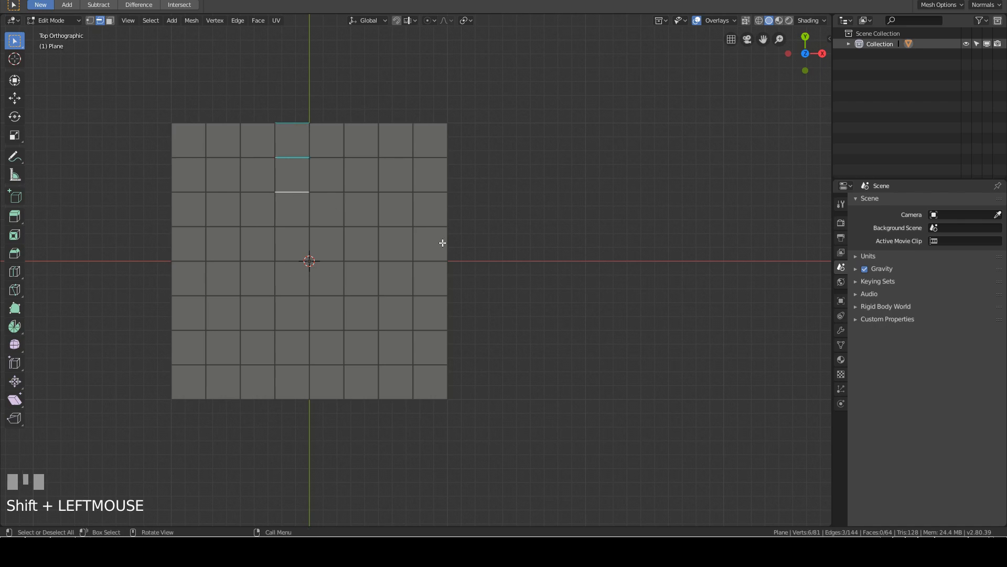
pyautogui.press('x')
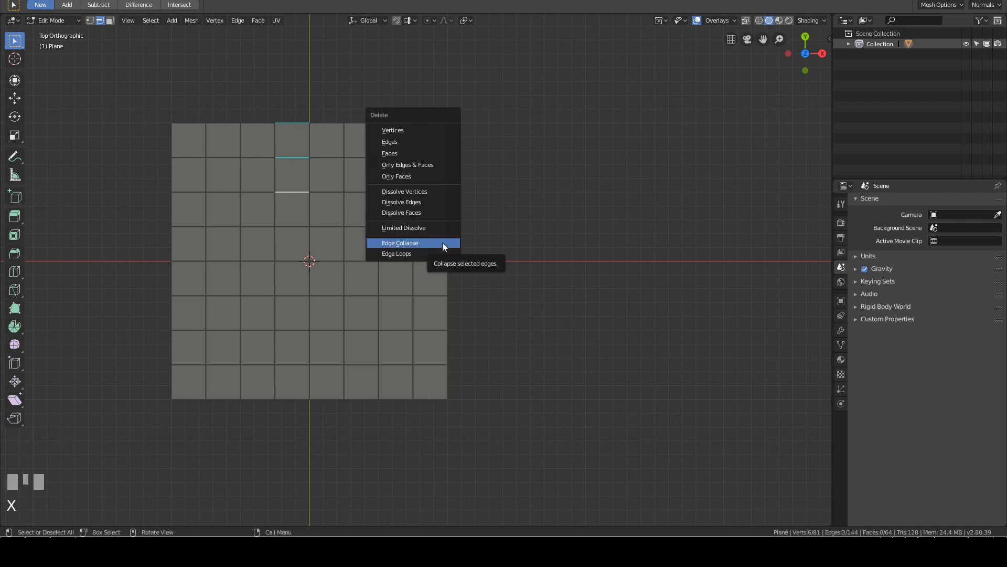
pyautogui.click(399, 242)
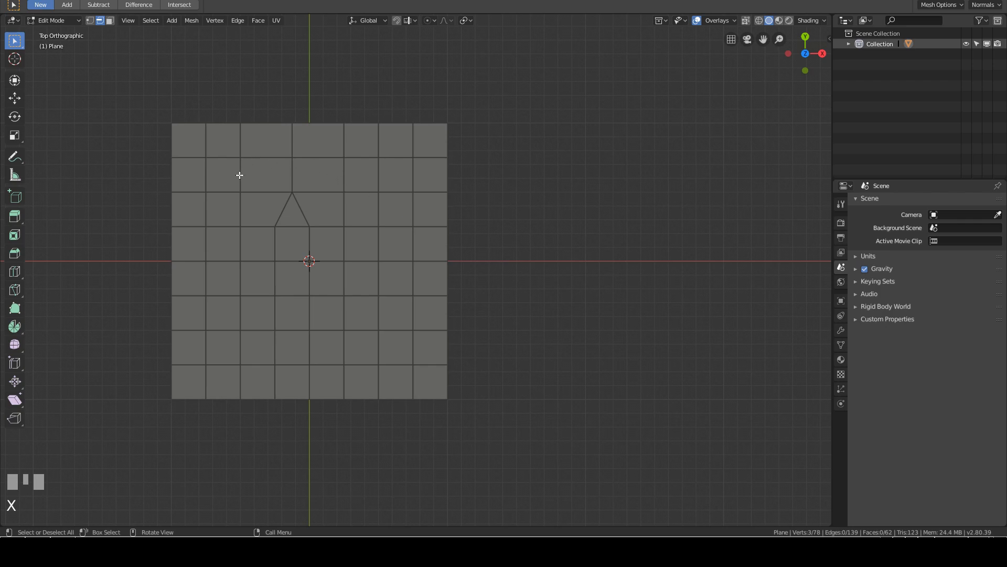
pyautogui.moveTo(238, 422)
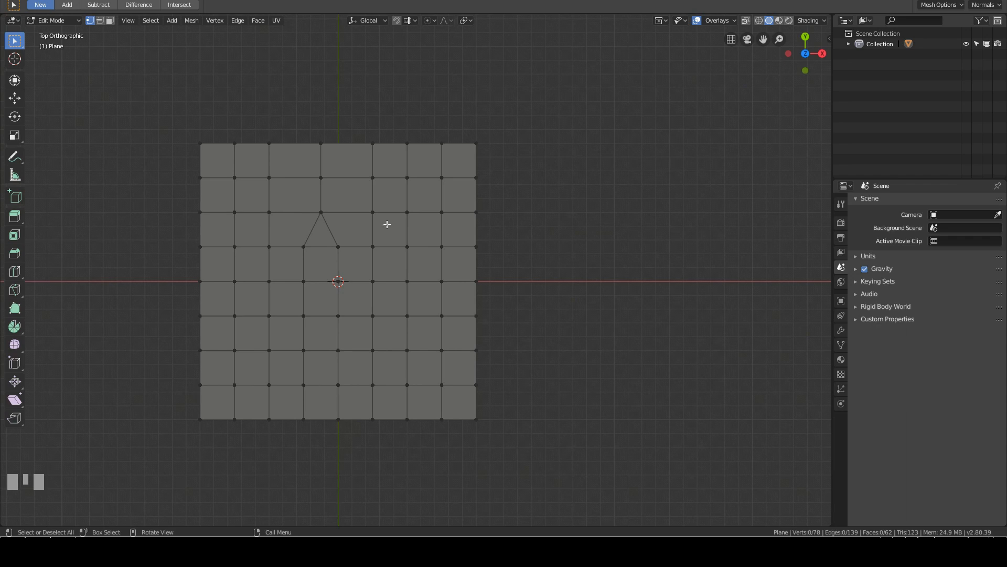
pyautogui.moveTo(373, 229)
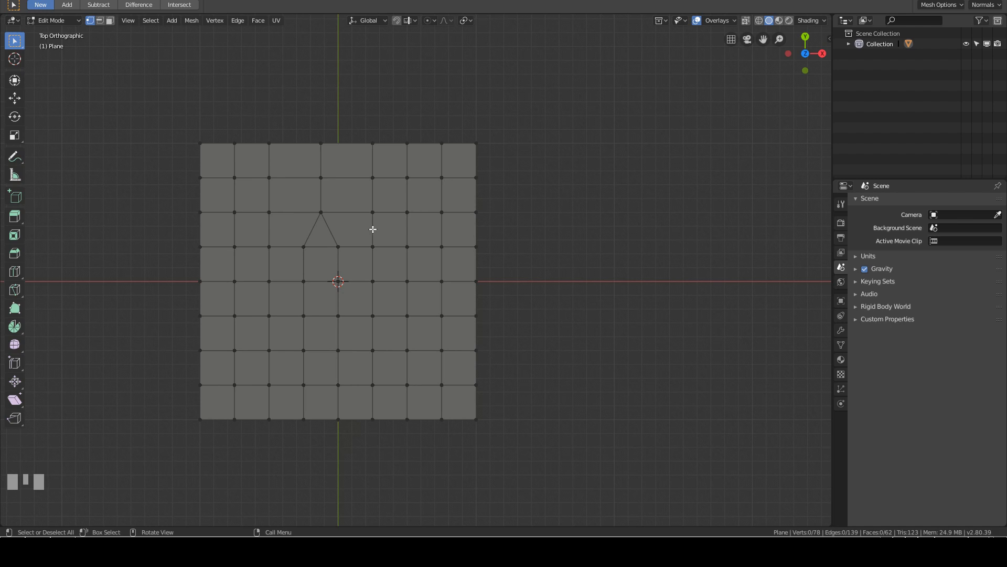
pyautogui.press('ctrl+r')
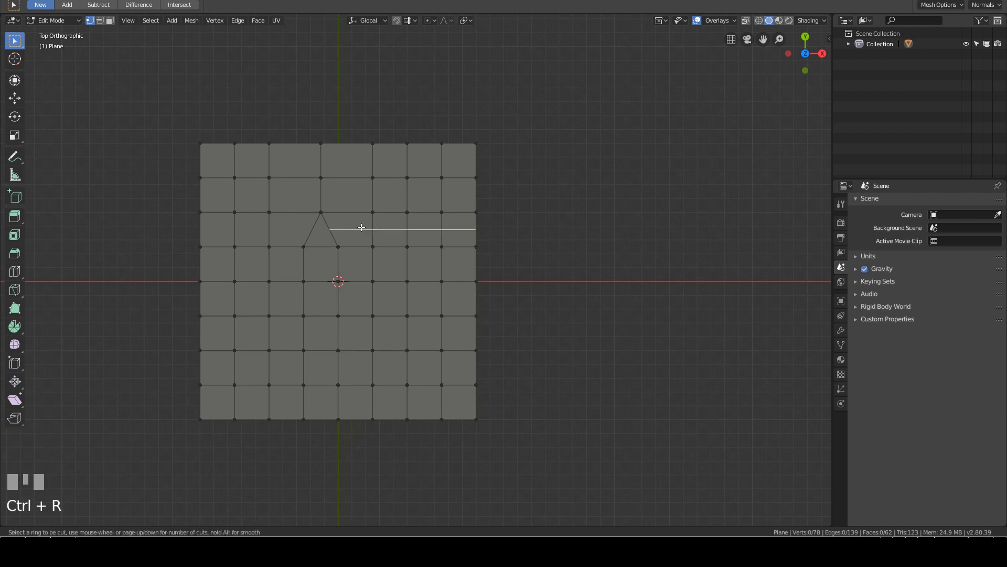
pyautogui.moveTo(315, 244)
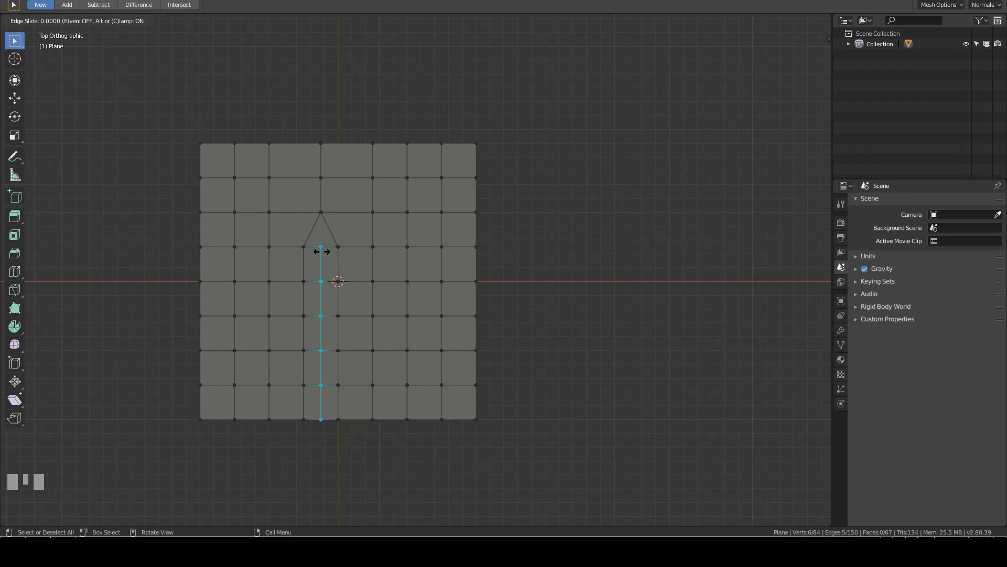
pyautogui.rightClick(321, 249)
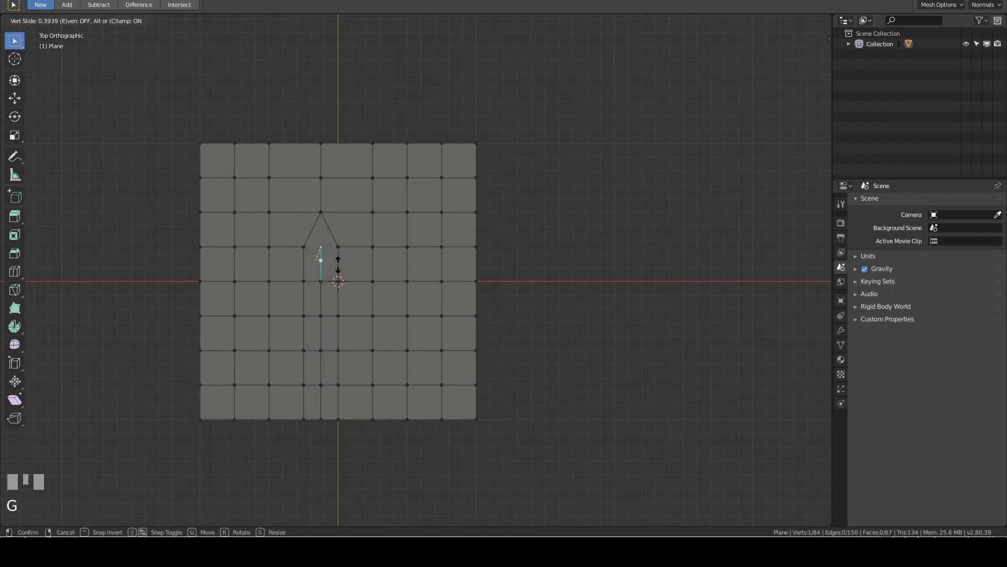
pyautogui.click(385, 256)
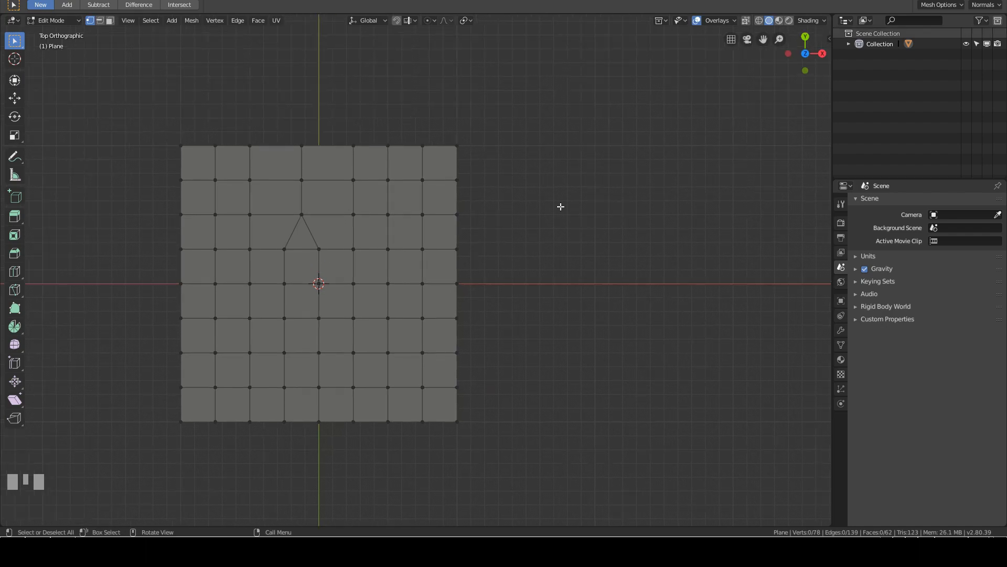
pyautogui.moveTo(383, 217)
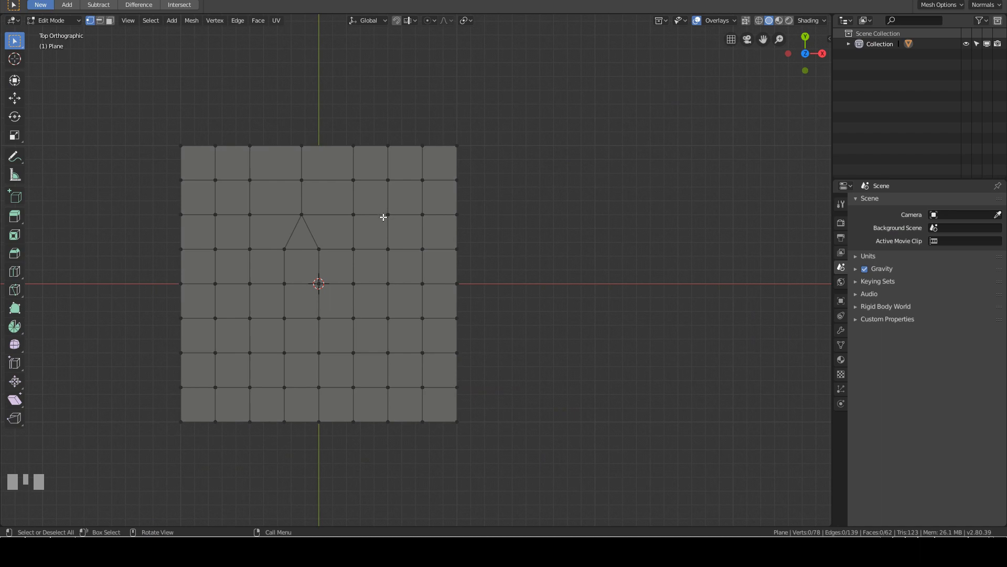
# - Start an angle-constrained knife cut tracing straight up from the triangle
pyautogui.press('k')
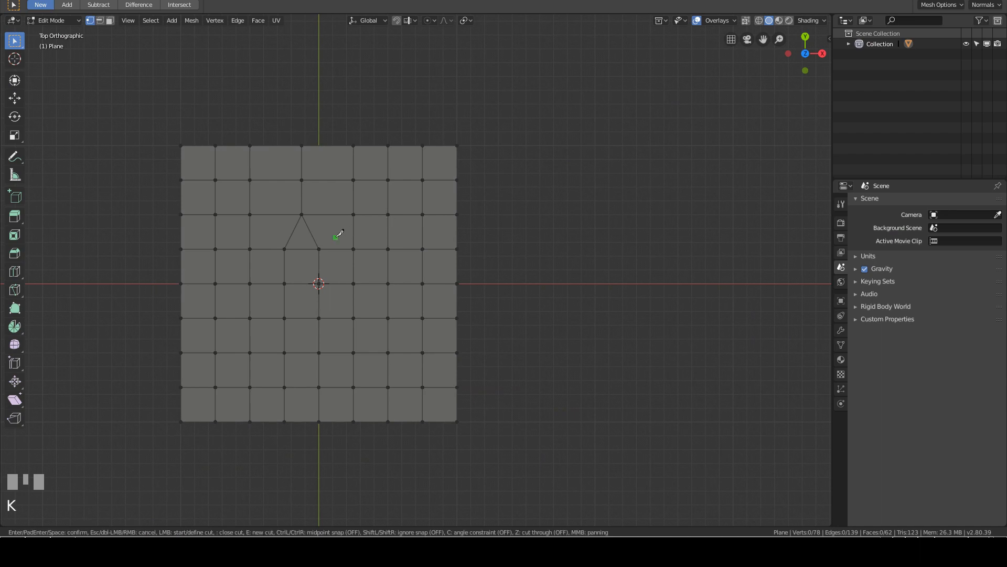
pyautogui.moveTo(318, 247)
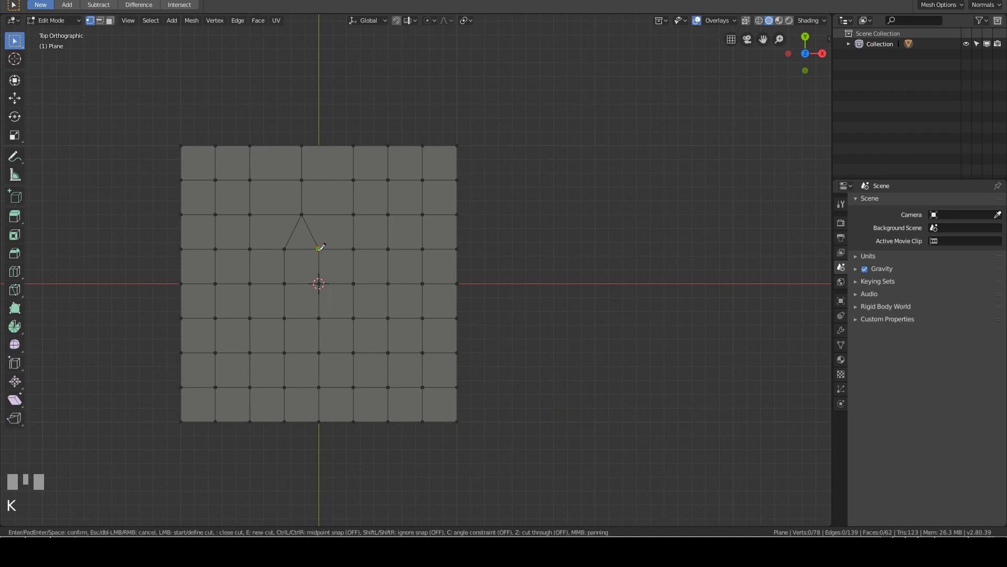
pyautogui.press('c')
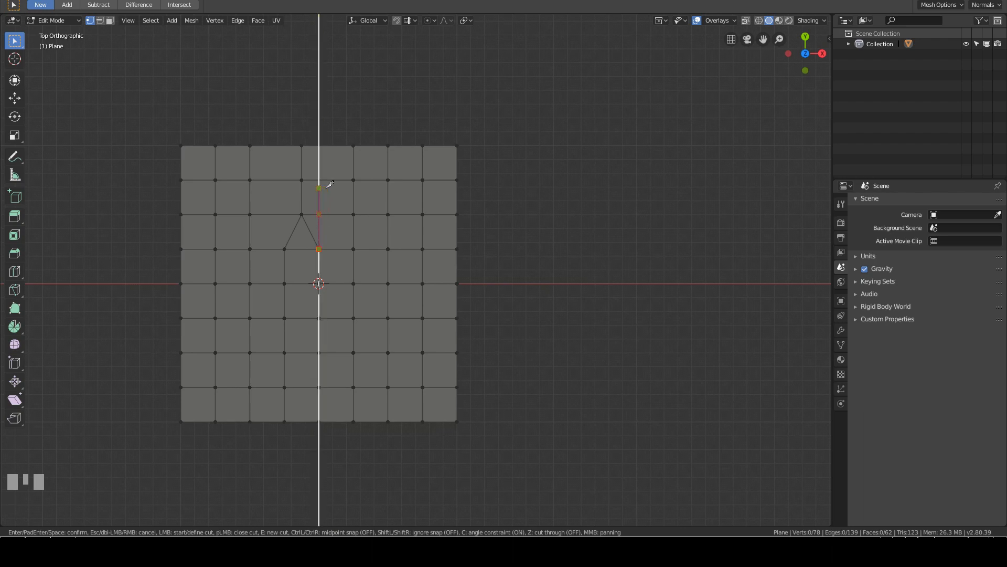
pyautogui.moveTo(327, 104)
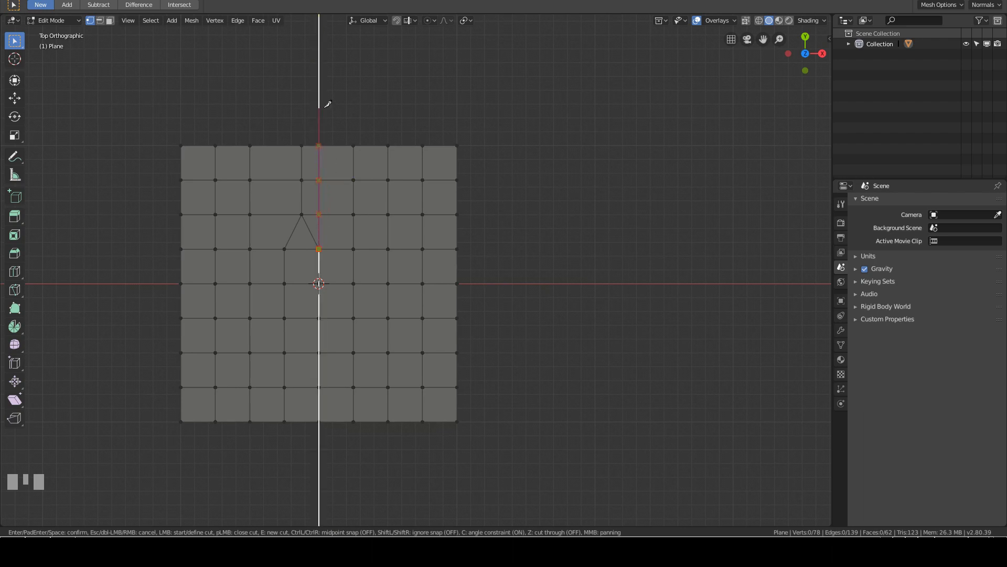
pyautogui.moveTo(404, 109)
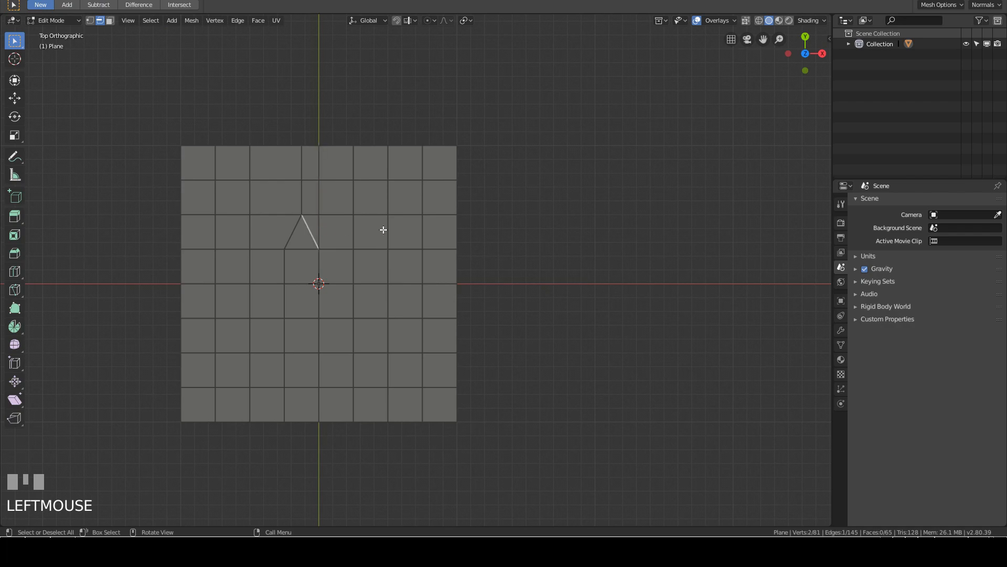
pyautogui.moveTo(441, 230)
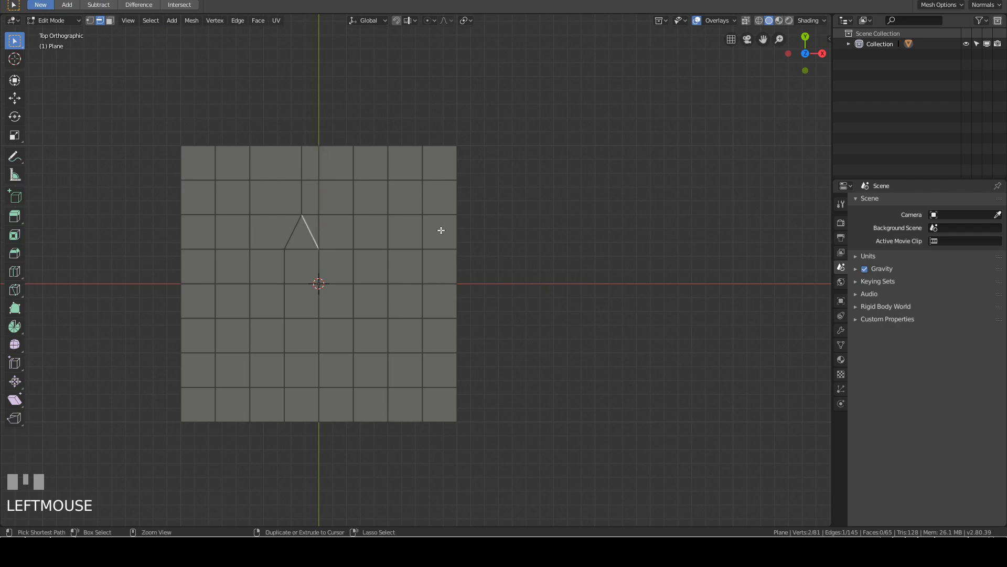
# - Dissolve the triangle's slanted edge left over from the knife cut
pyautogui.press('ctrl+x')
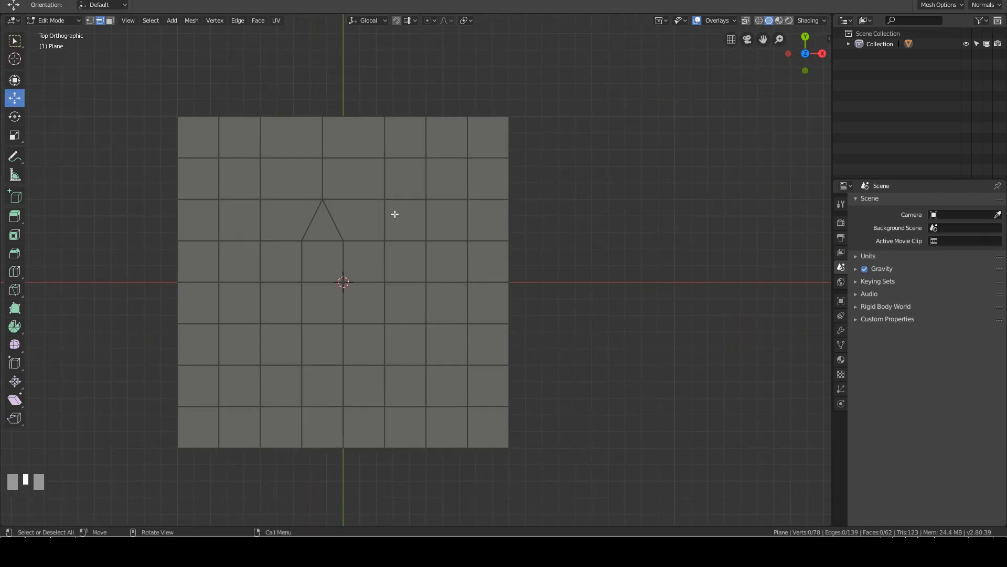
pyautogui.moveTo(324, 139)
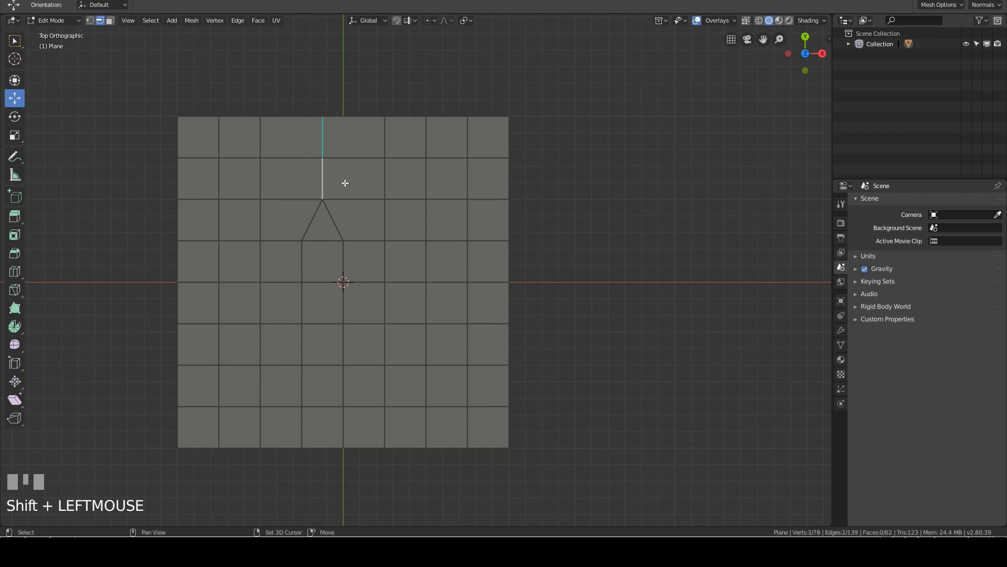
pyautogui.moveTo(432, 221)
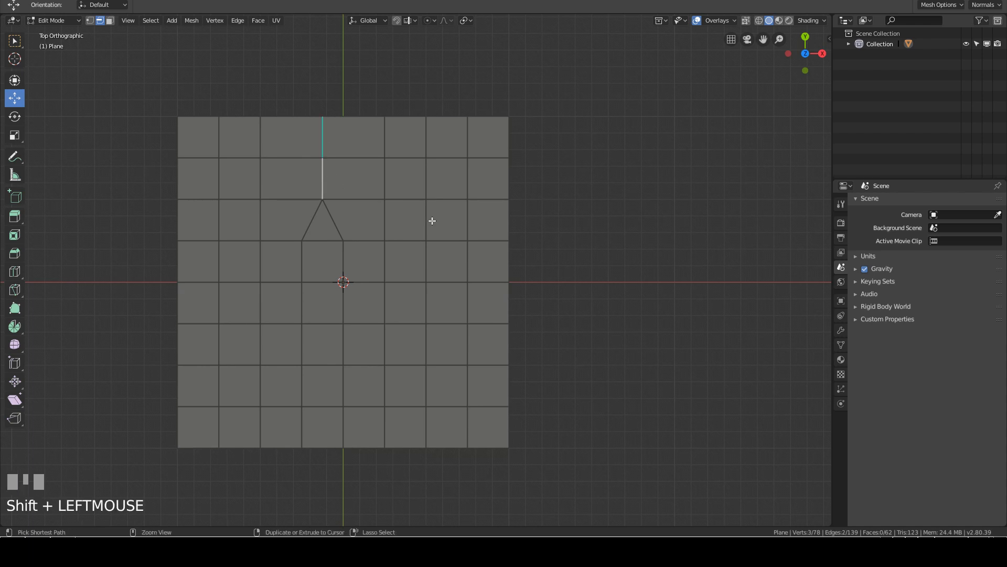
# - Bevel the vertical edges above the triangle, then dissolve the leftover middle edge
pyautogui.press('ctrl+b')
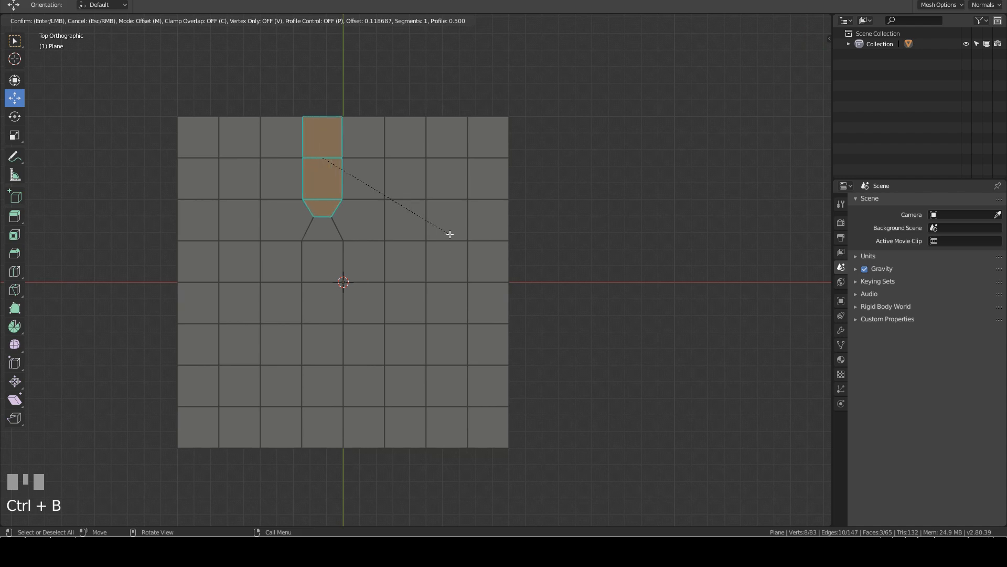
pyautogui.click(341, 219)
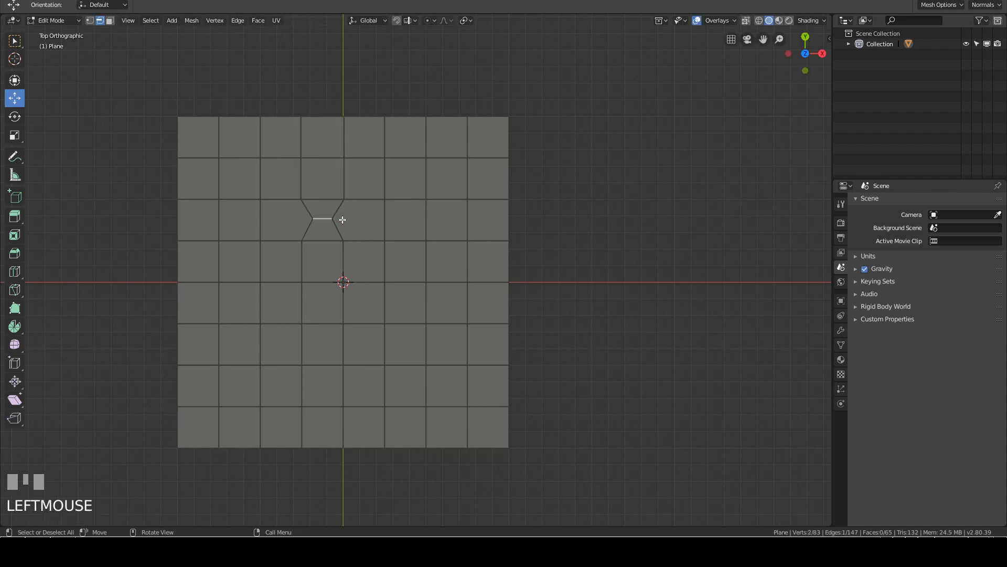
pyautogui.press('ctrl+x')
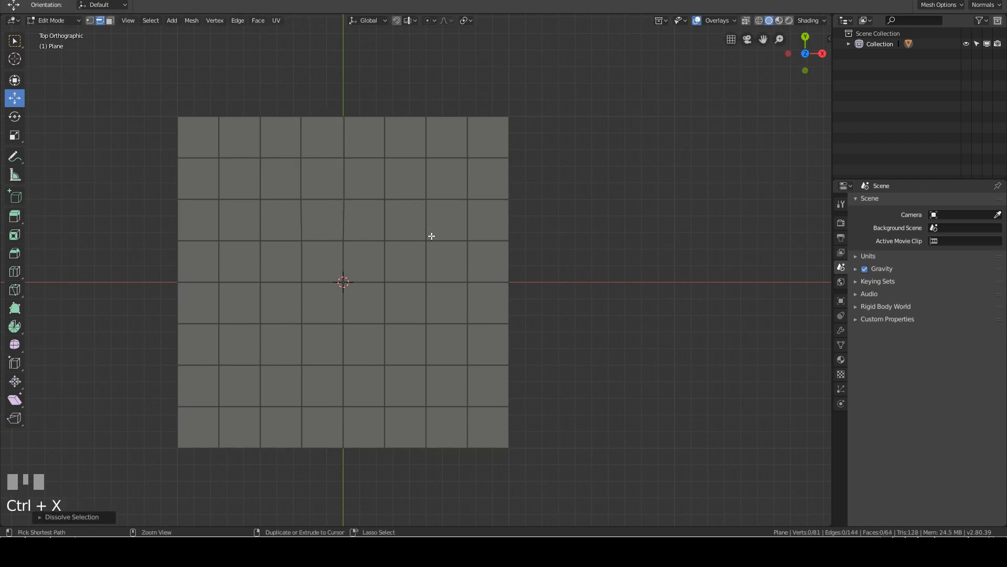
pyautogui.moveTo(284, 153)
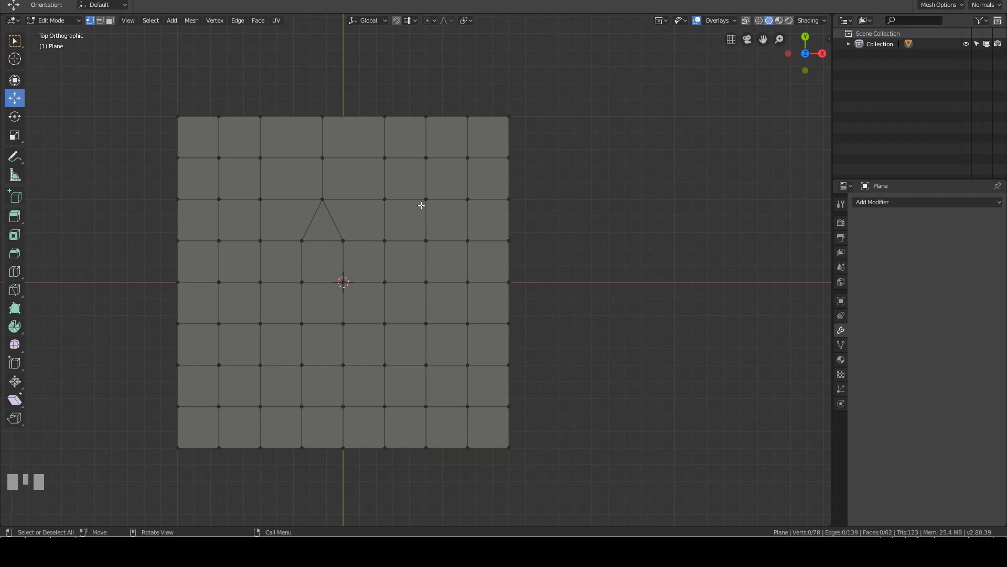
pyautogui.moveTo(282, 226)
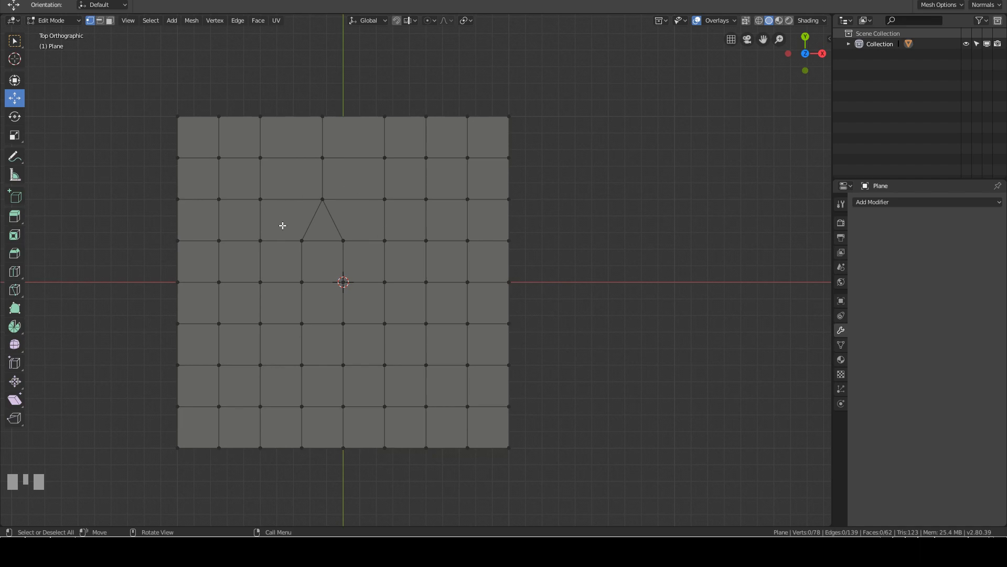
pyautogui.moveTo(394, 234)
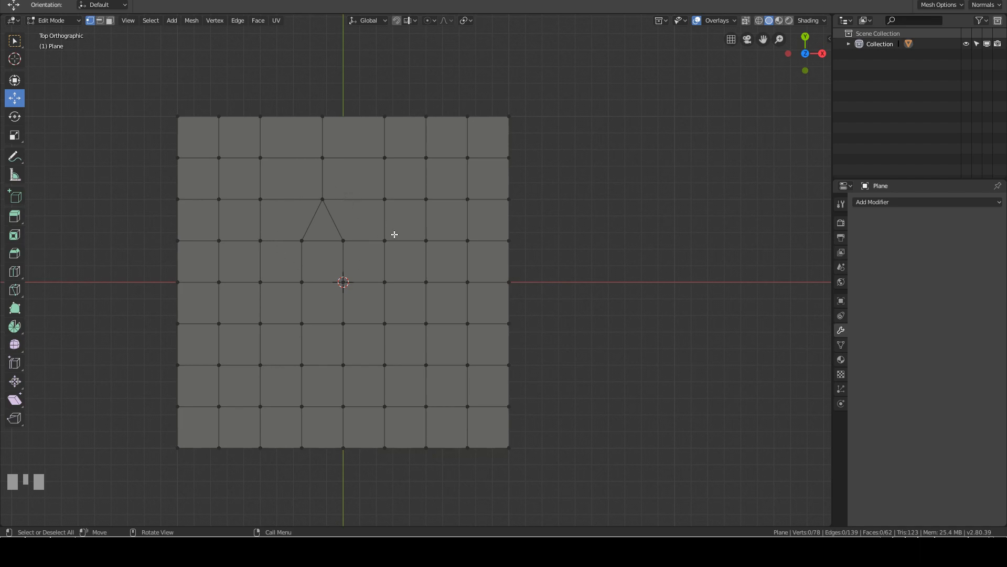
# - Switch the plane from Edit Mode back to Object Mode
pyautogui.press('Tab')
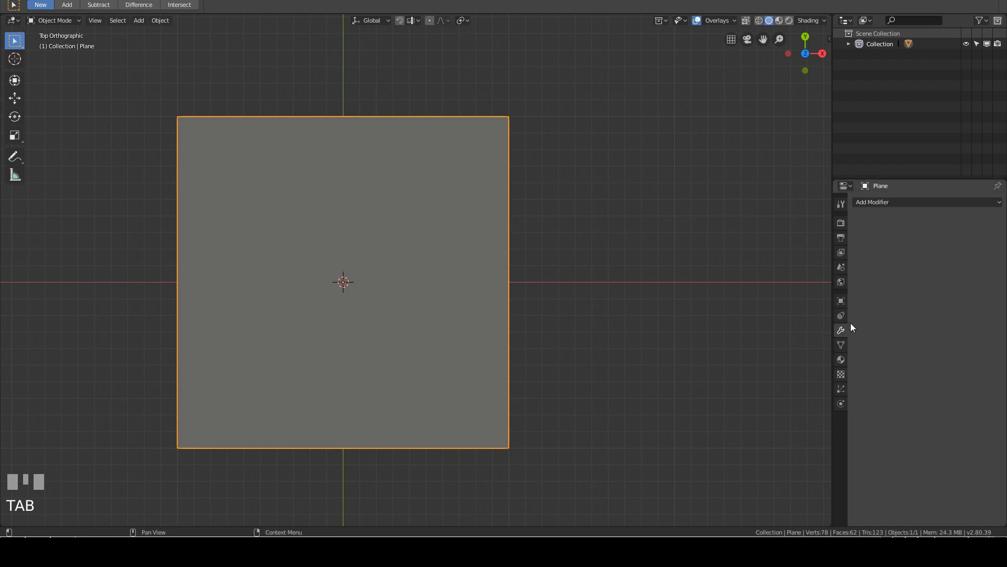
pyautogui.moveTo(841, 330)
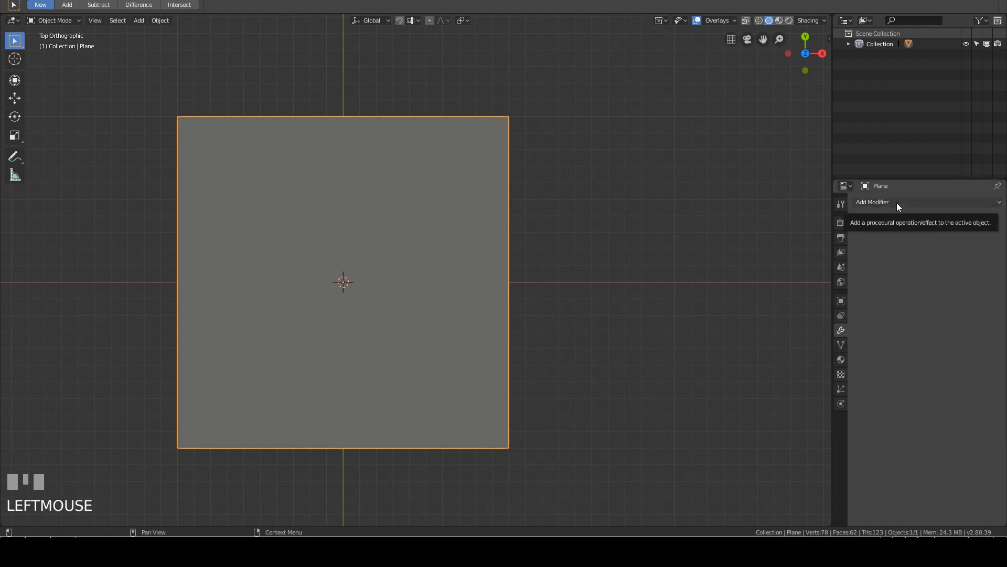
# - Add a Simple Subdivision Surface modifier and apply it, giving 247 faces
pyautogui.click(872, 201)
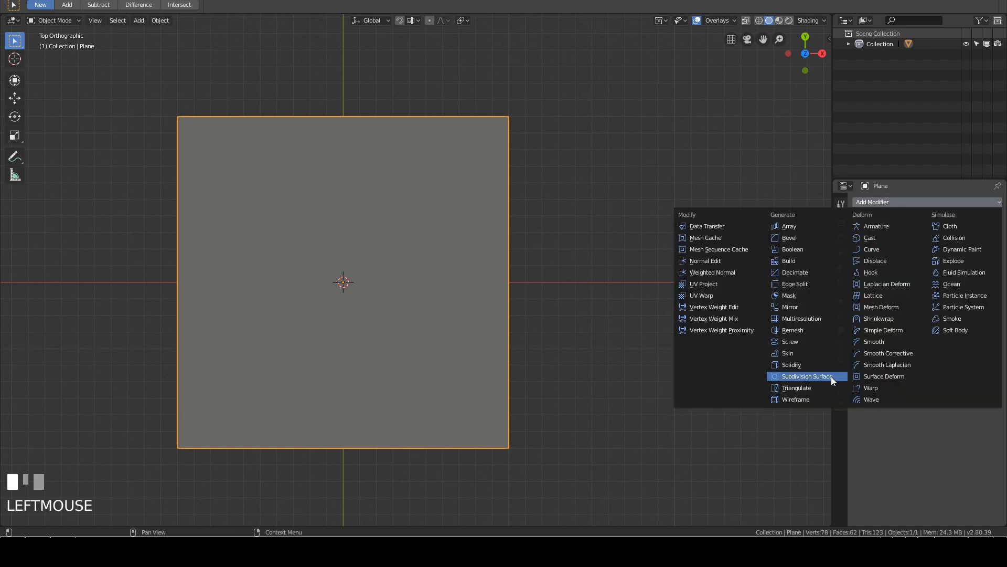
pyautogui.click(807, 375)
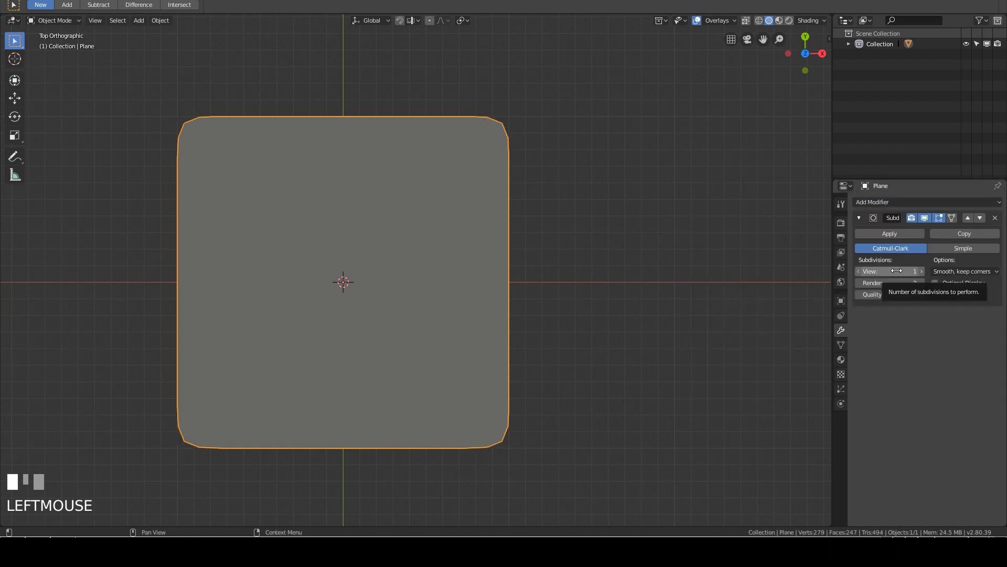
pyautogui.click(890, 271)
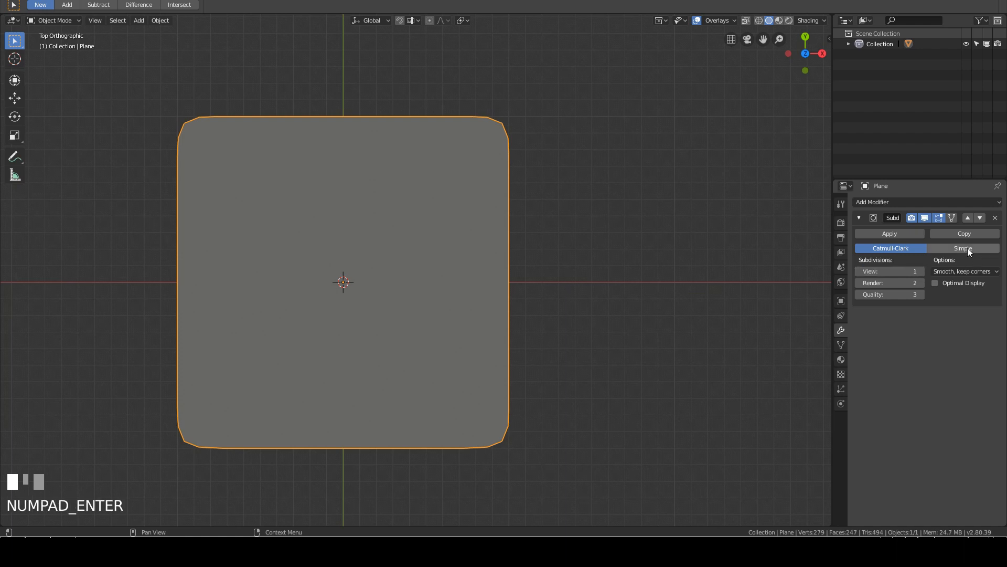
pyautogui.click(963, 249)
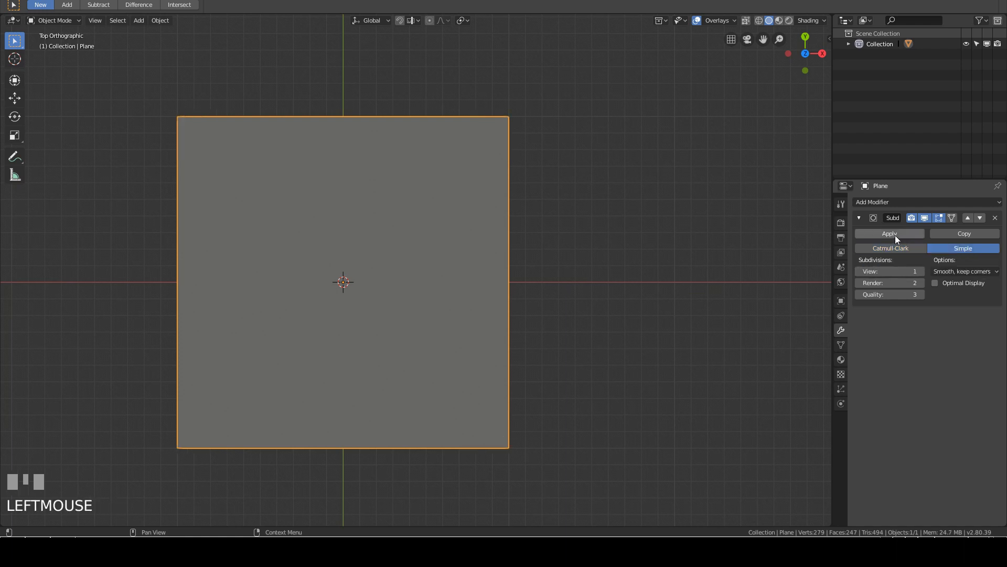
pyautogui.click(890, 233)
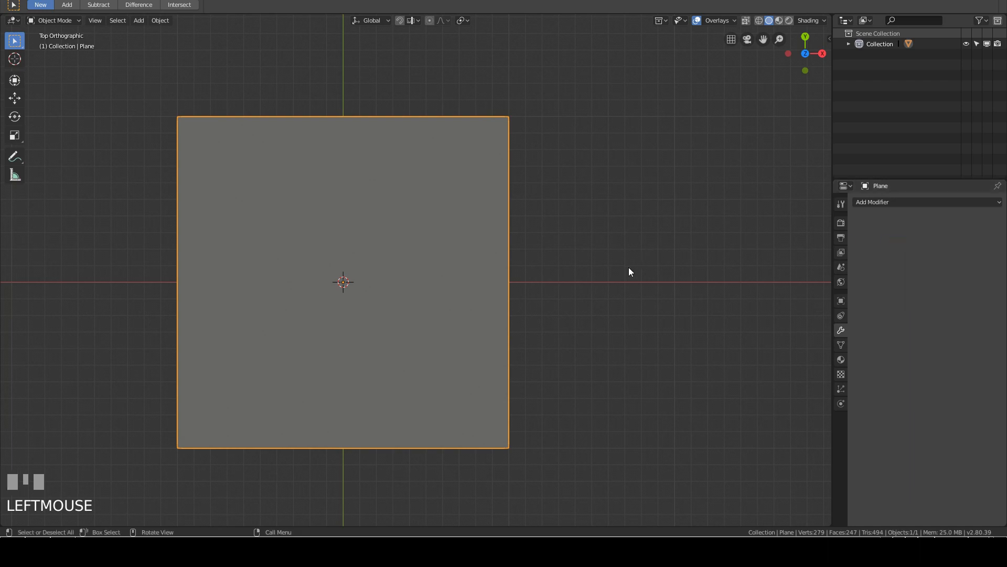
# - Enter Edit Mode to inspect the denser 247-face quad grid
pyautogui.press('Tab')
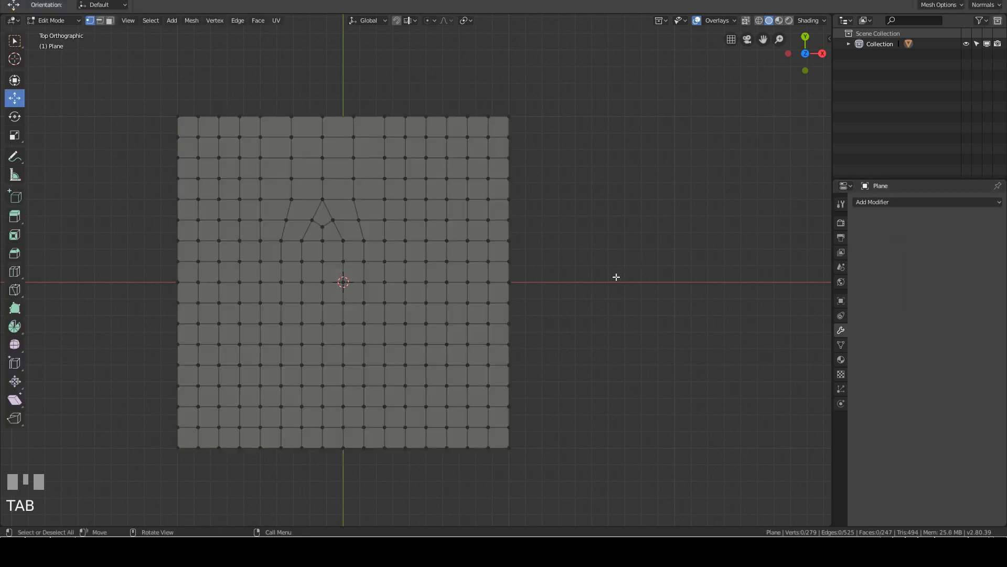
pyautogui.moveTo(351, 184)
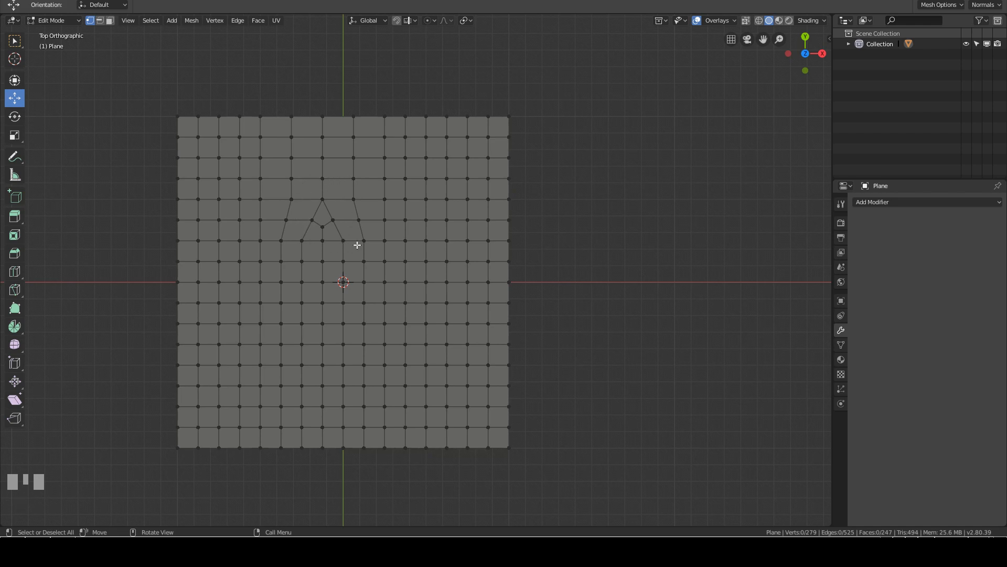
pyautogui.moveTo(367, 233)
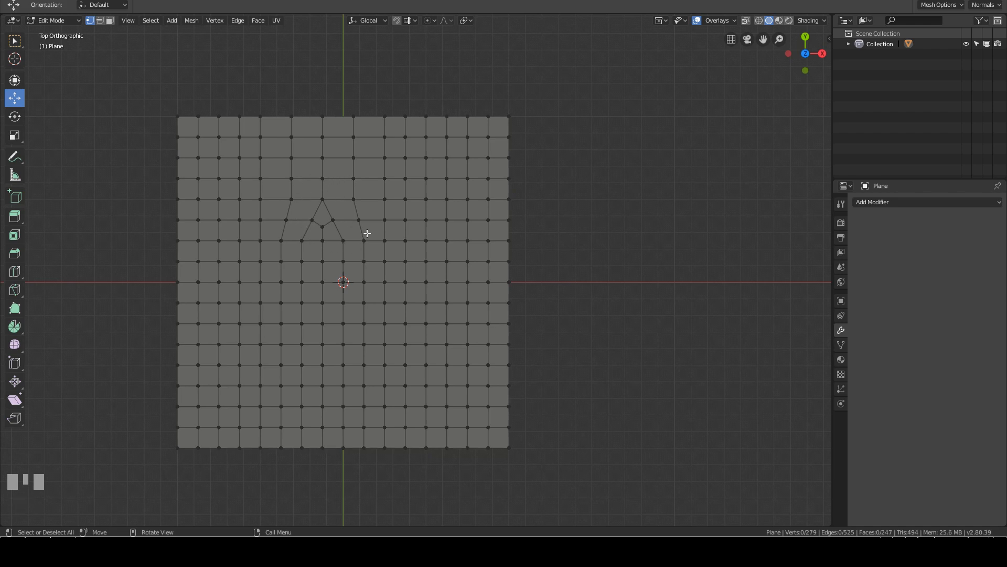